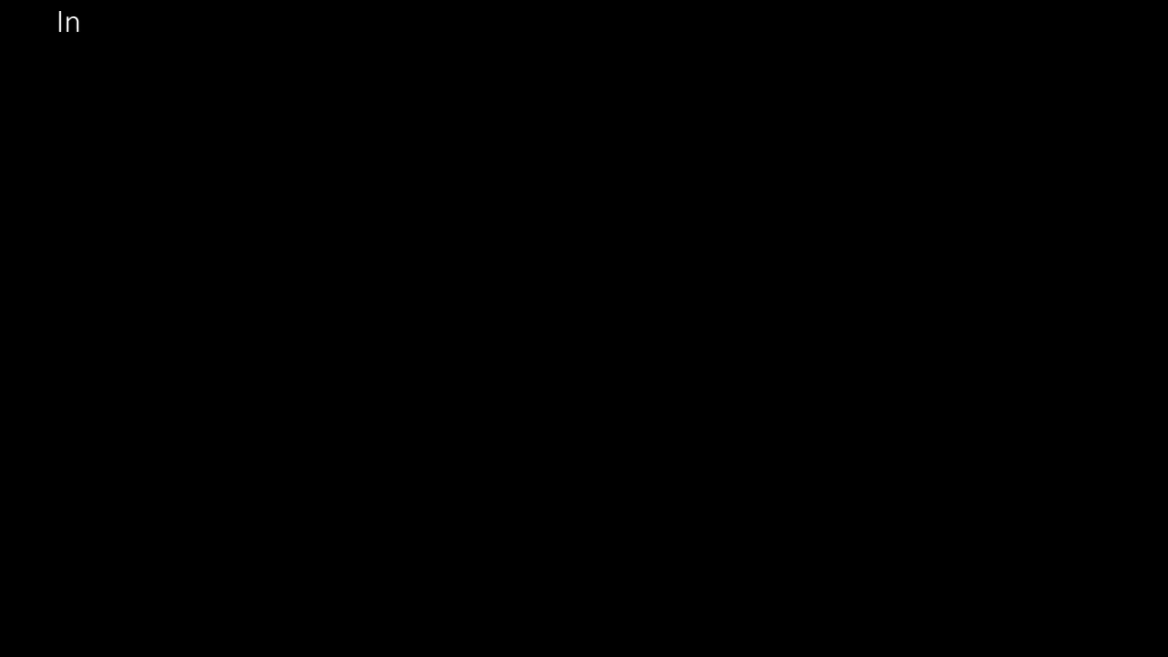
pyautogui.write('Java, Metaspace is a memory area that replaces the traditional')
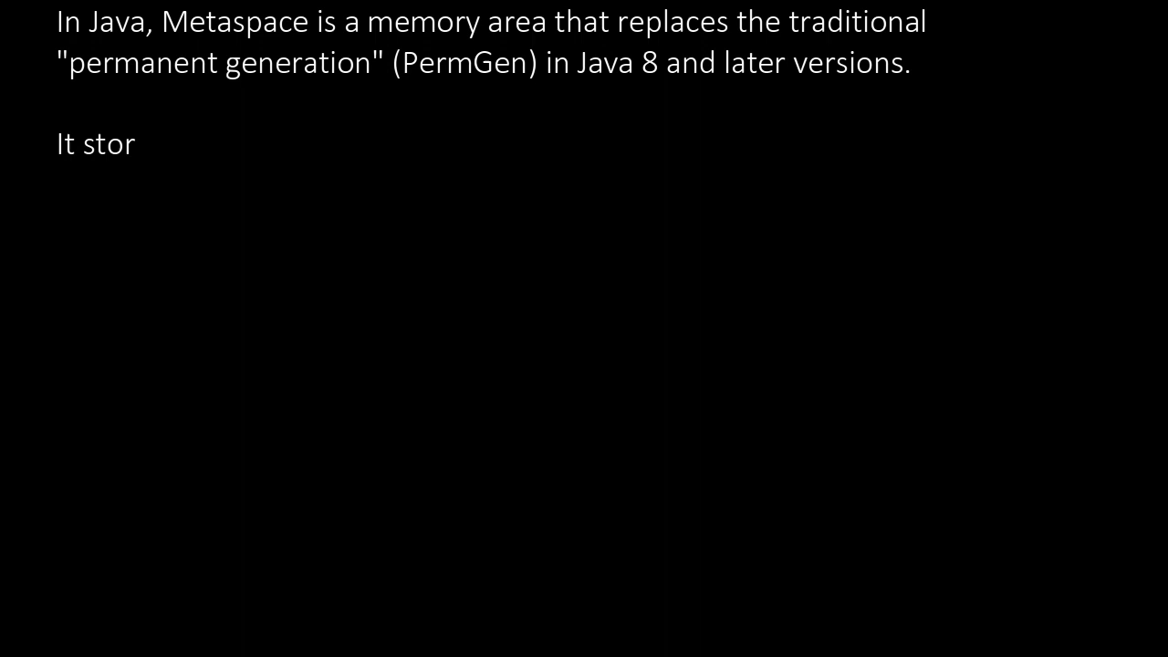
pyautogui.write('es metadata about class')
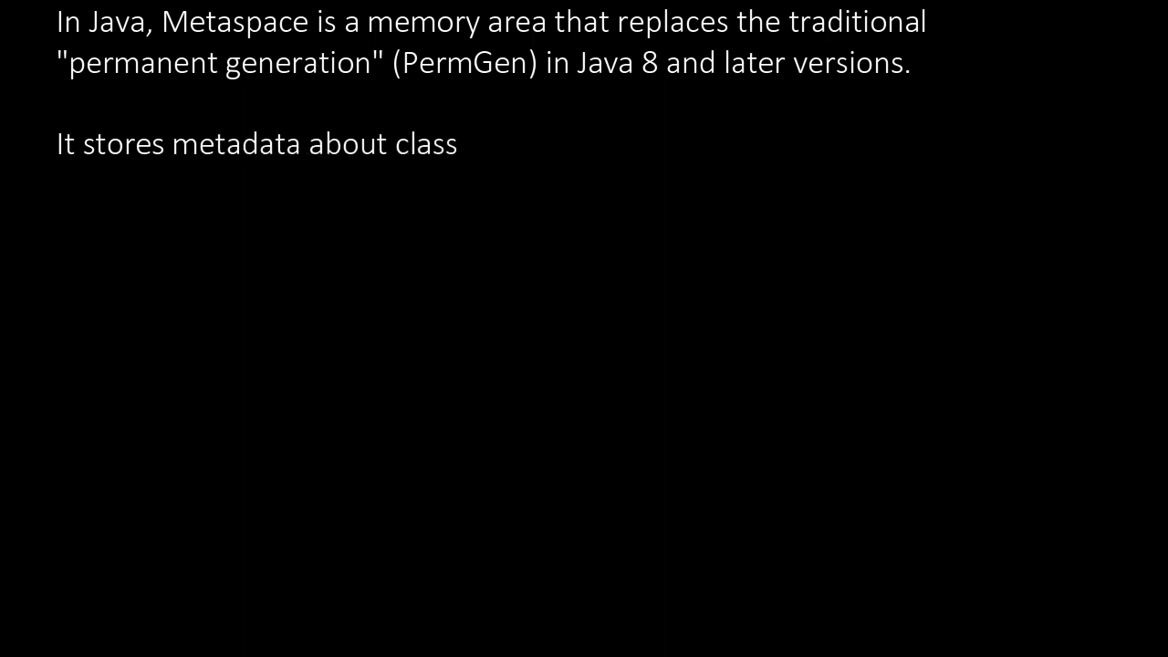
pyautogui.write('es and methods, such as bytecode representati')
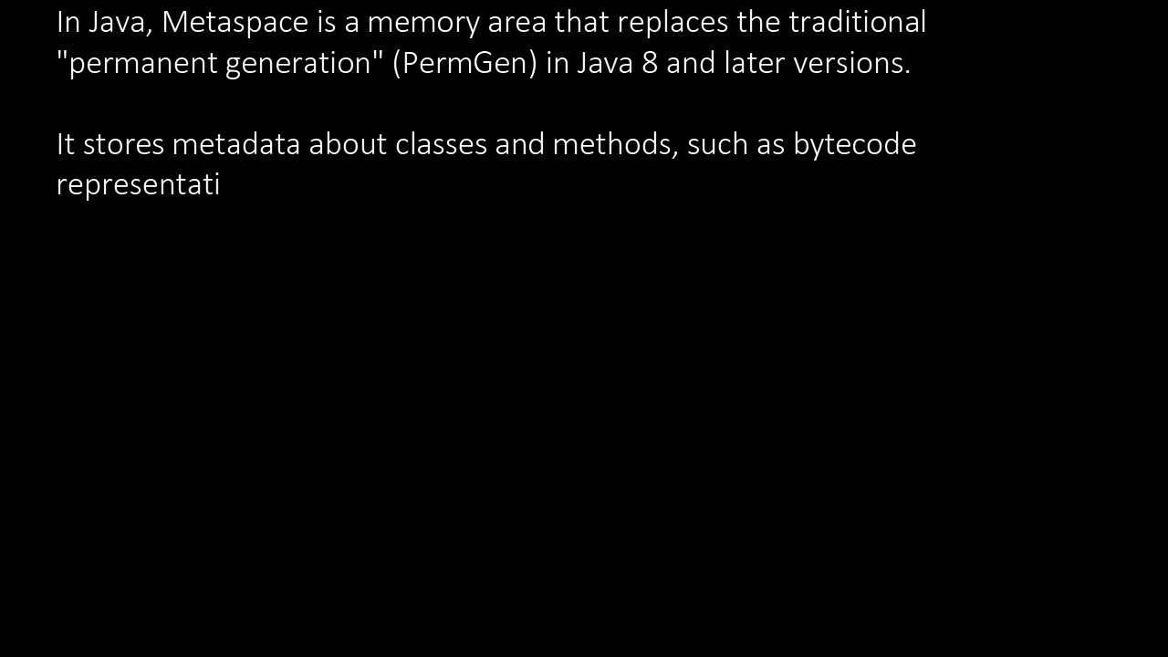
pyautogui.write('ons and class structure')
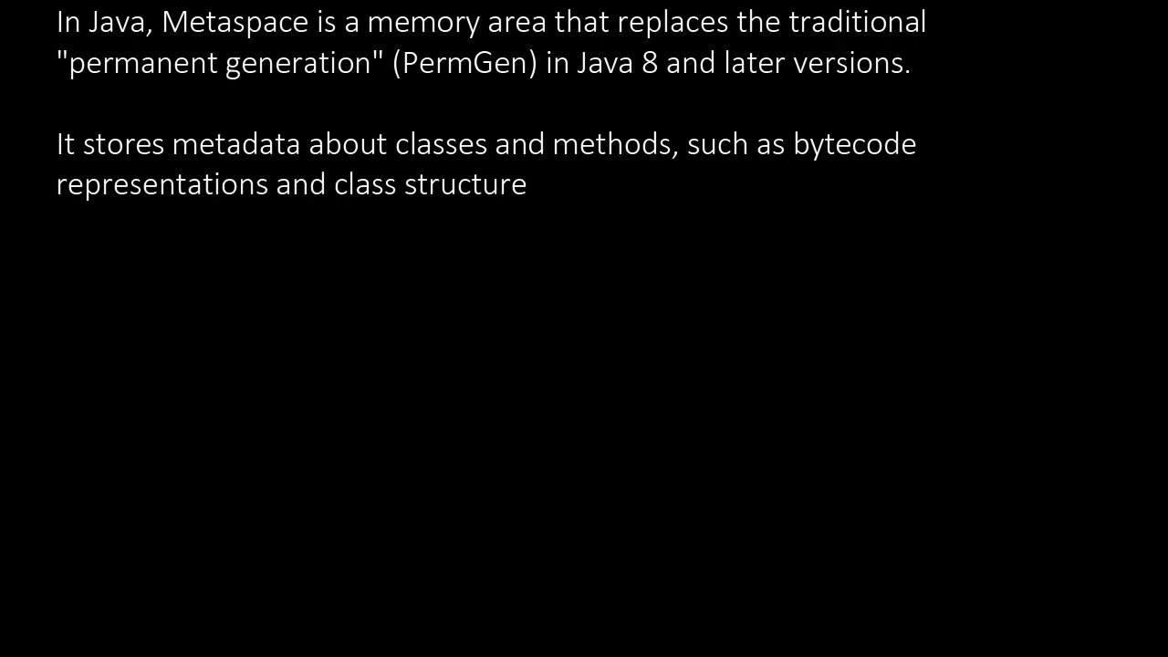
pyautogui.write('Unlike PermGen,Meta')
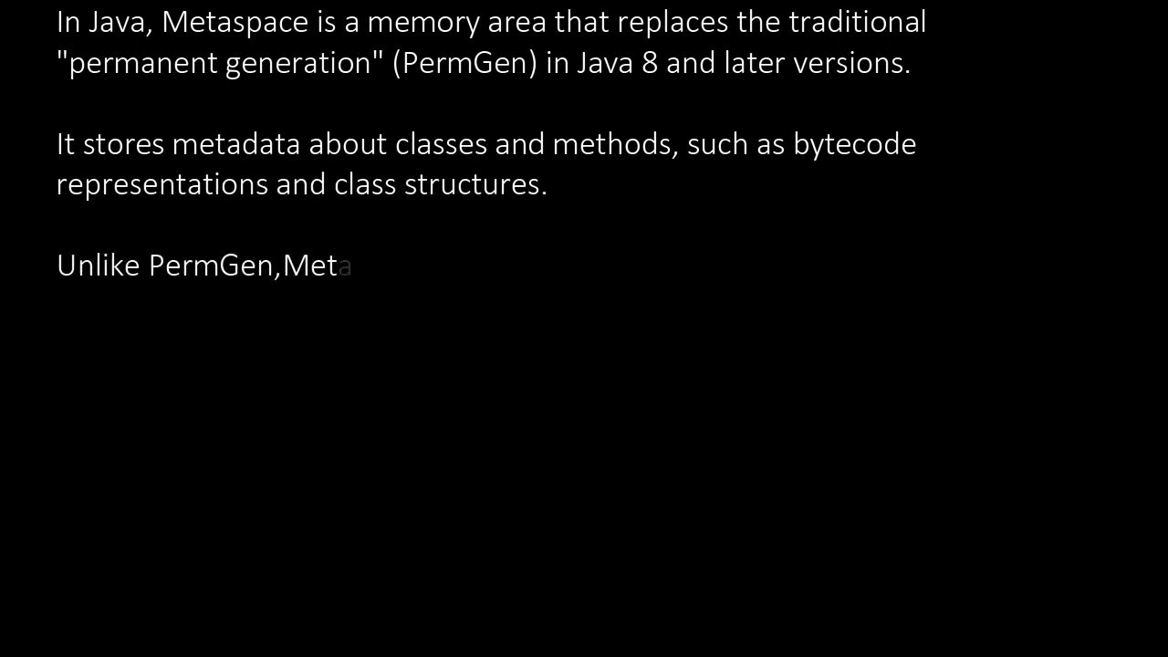
pyautogui.write('space dynamically adju')
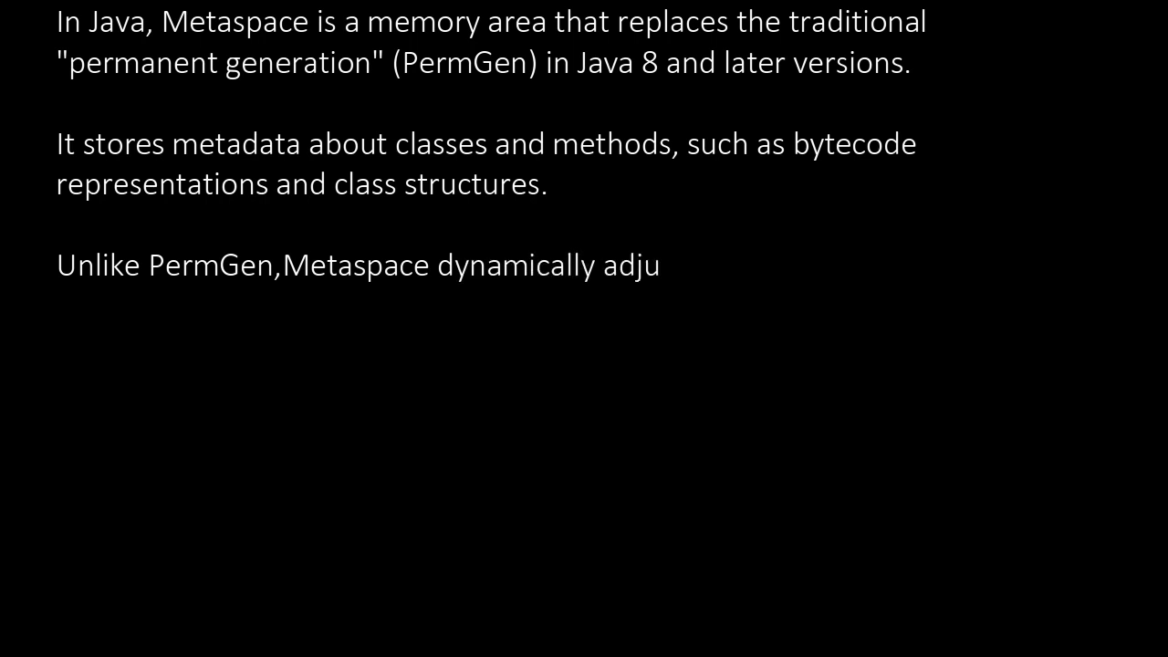
pyautogui.write('sts its size based on t')
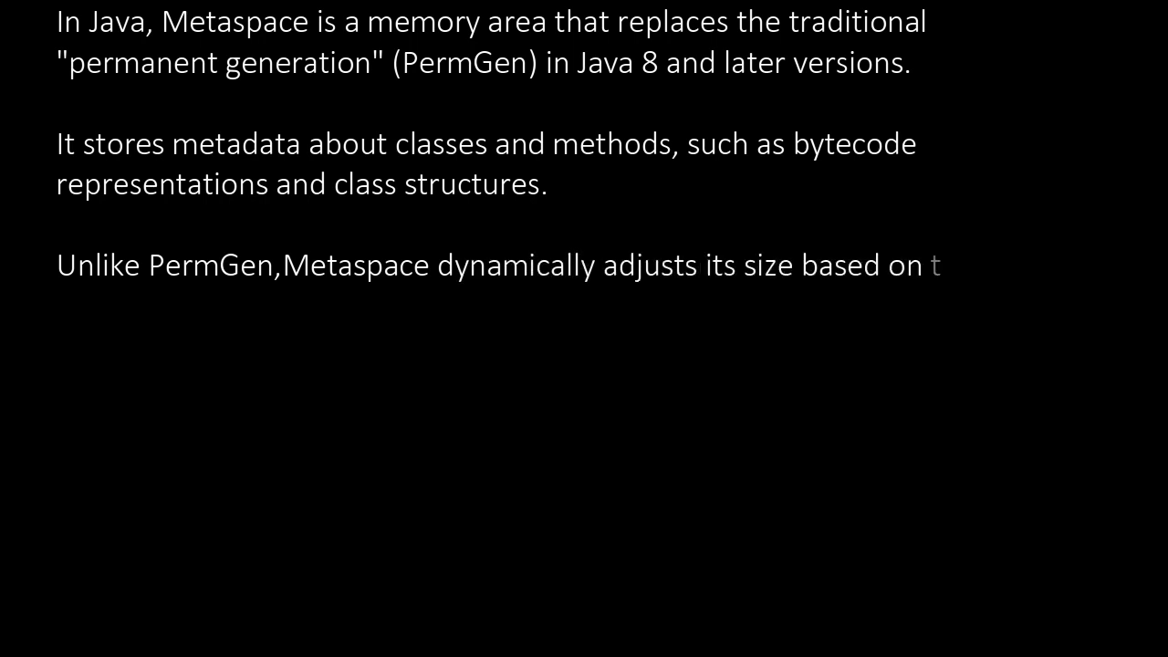
pyautogui.write("he application's demand")
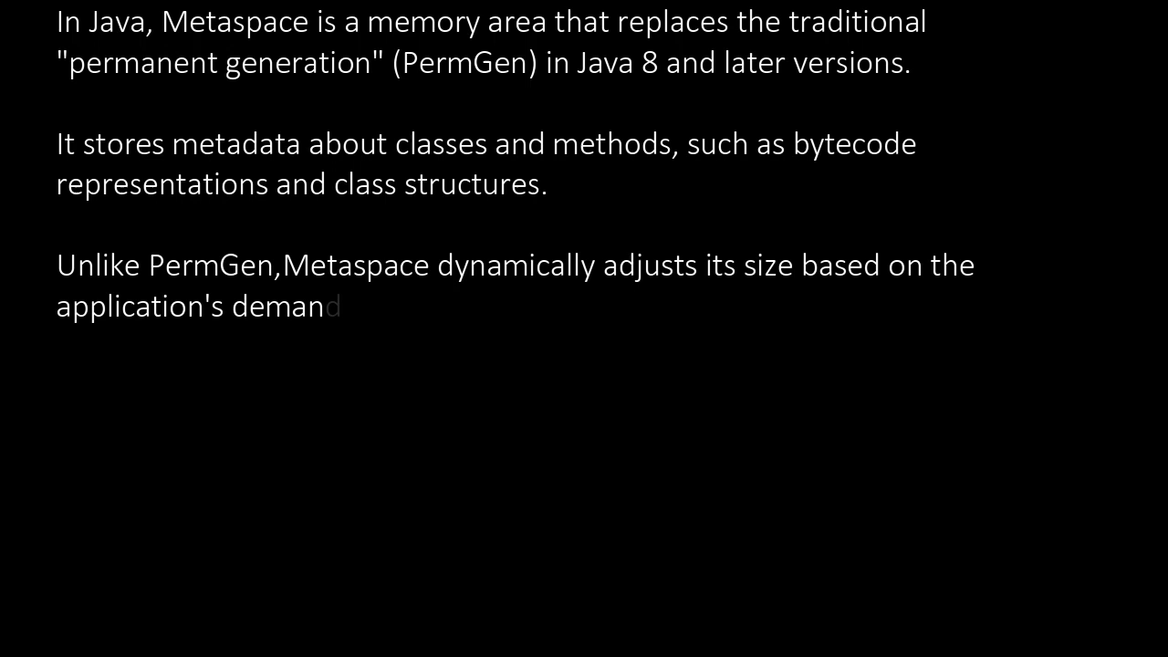
pyautogui.write(', reducing the risk of')
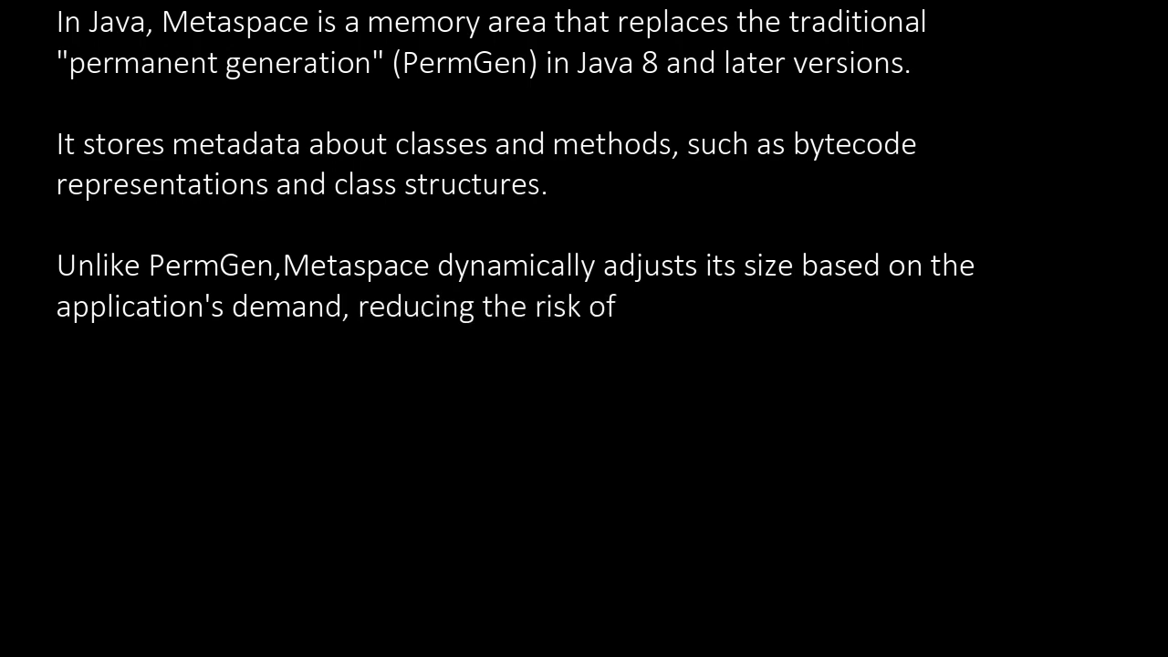
pyautogui.write('OutOfMemoryErrors caus')
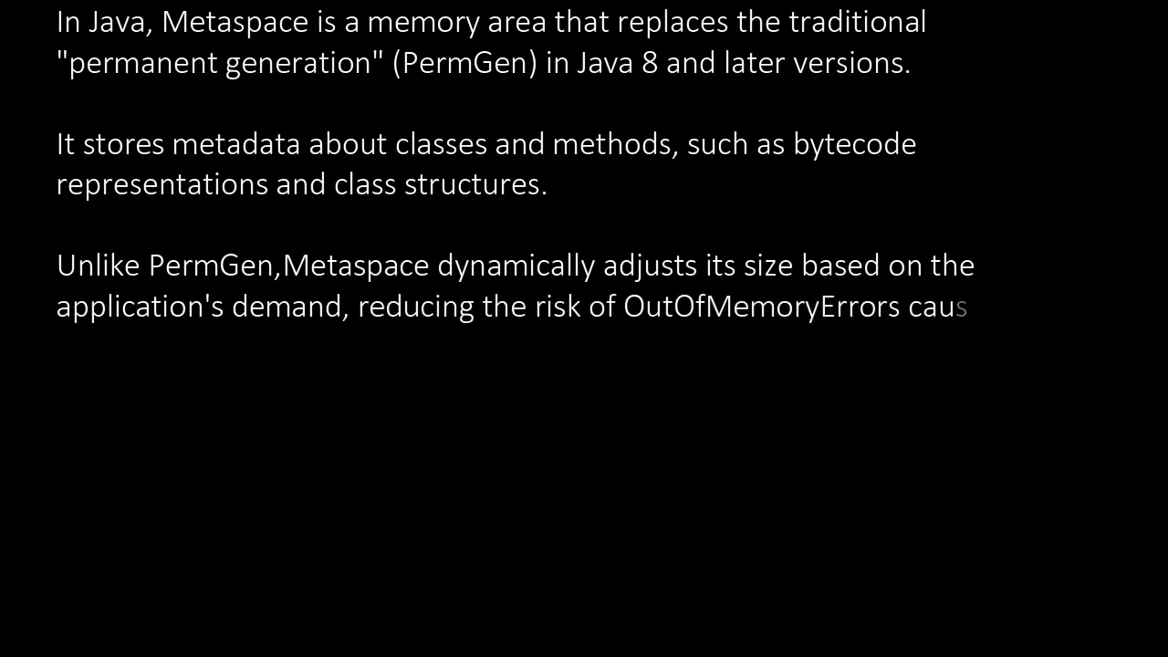
pyautogui.write('ed by insufficient memo')
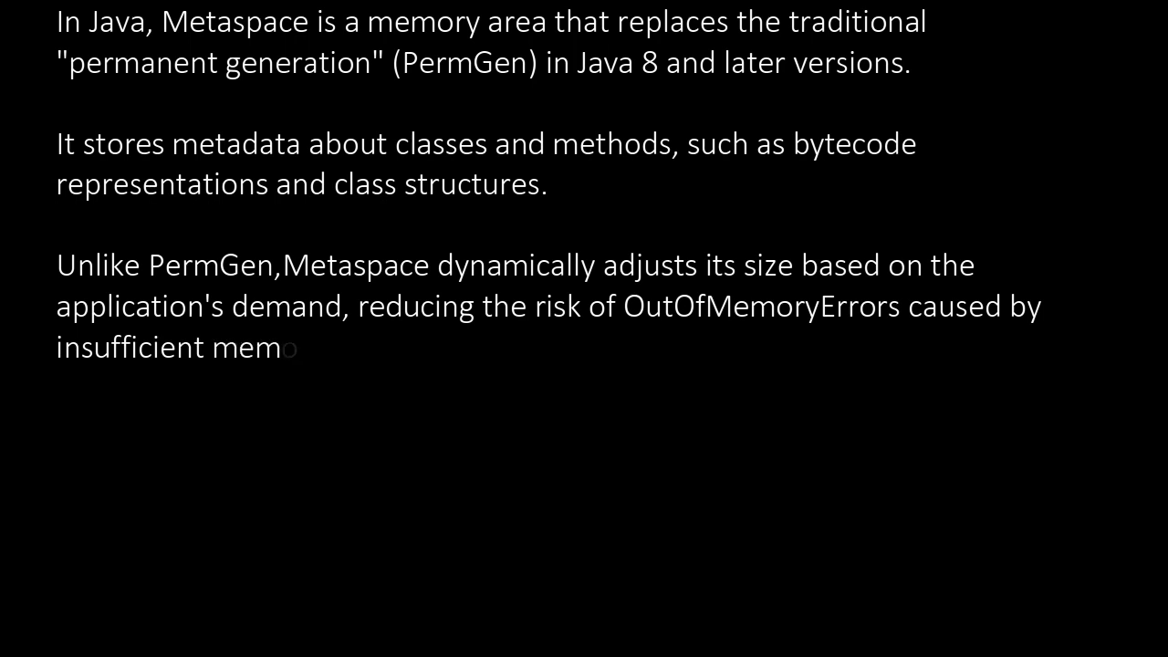
pyautogui.write('ory allocation for clas')
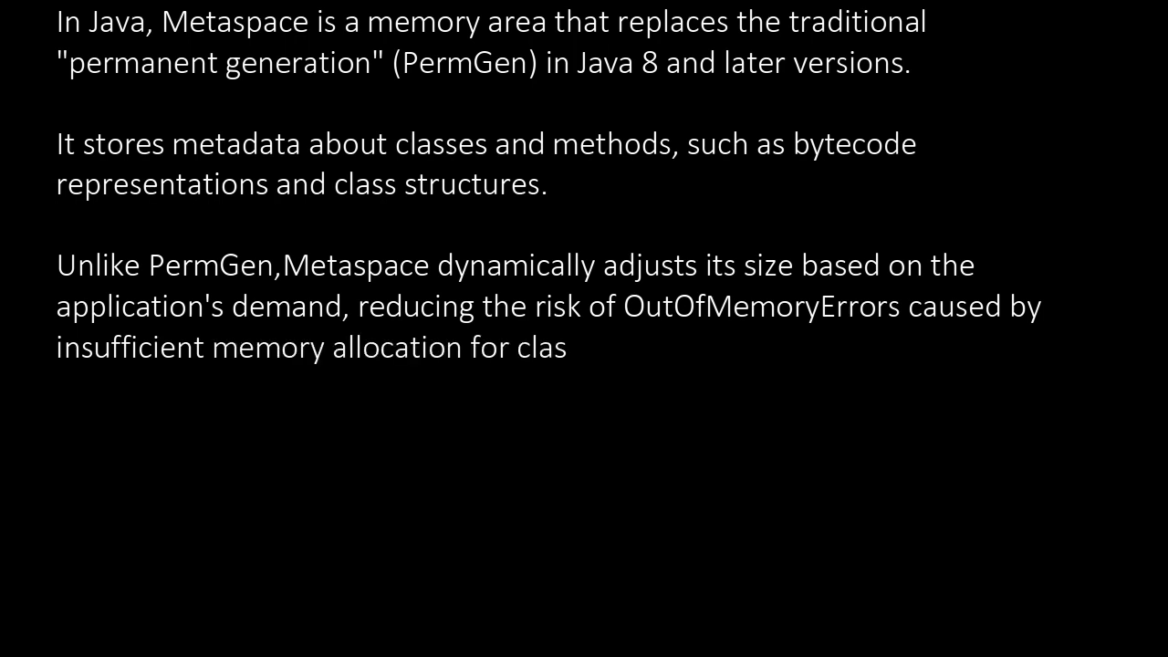
pyautogui.write('s metadata.')
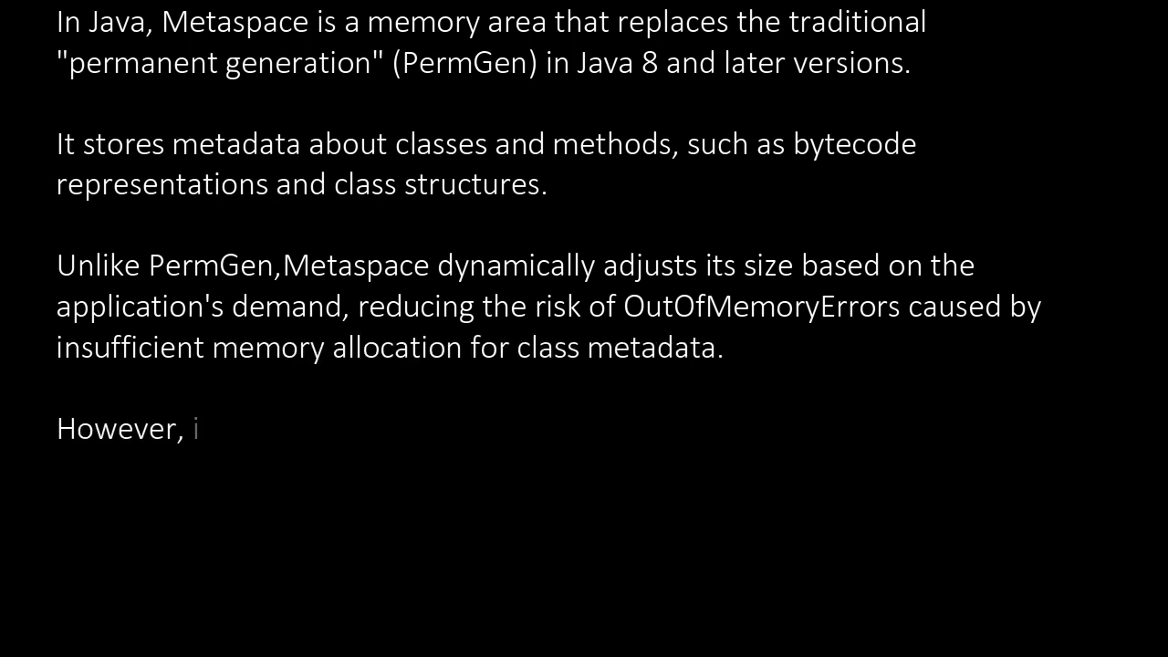
pyautogui.write("t's not limitless and c")
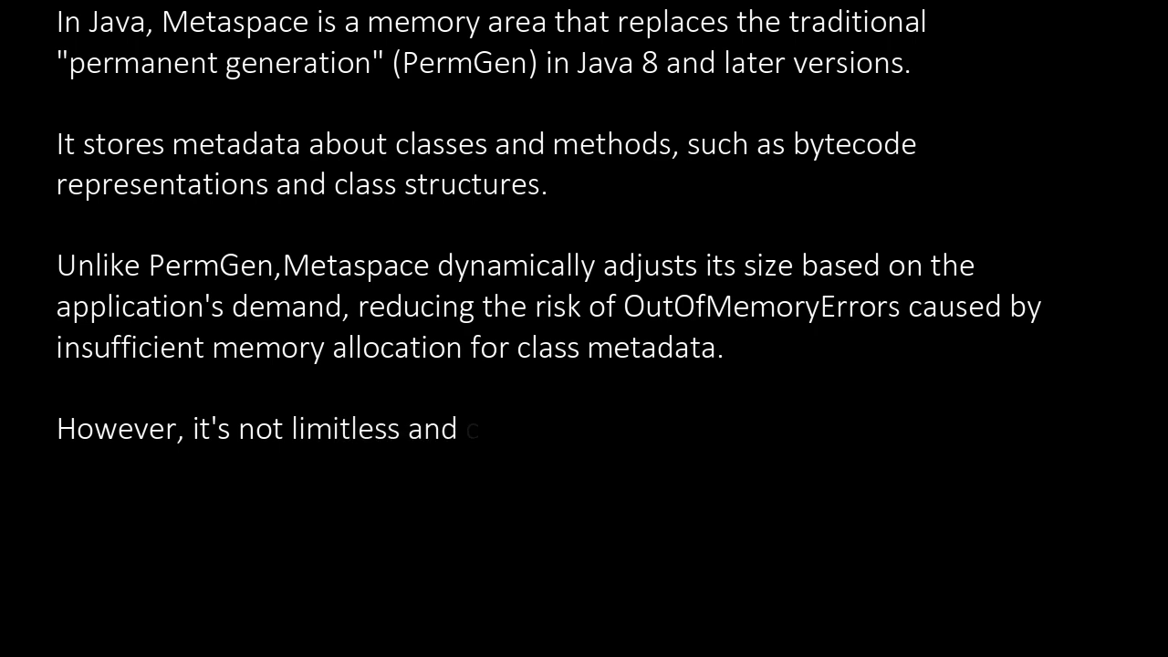
pyautogui.write('can still lead to memor')
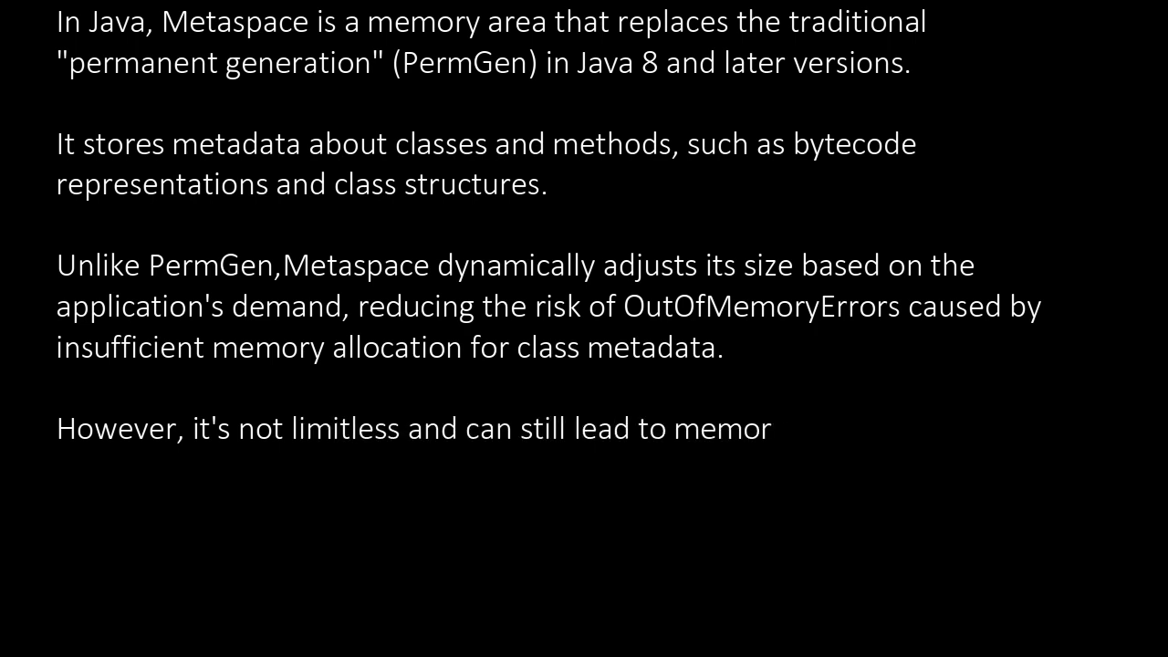
pyautogui.write('y-related issues if not managed properly.')
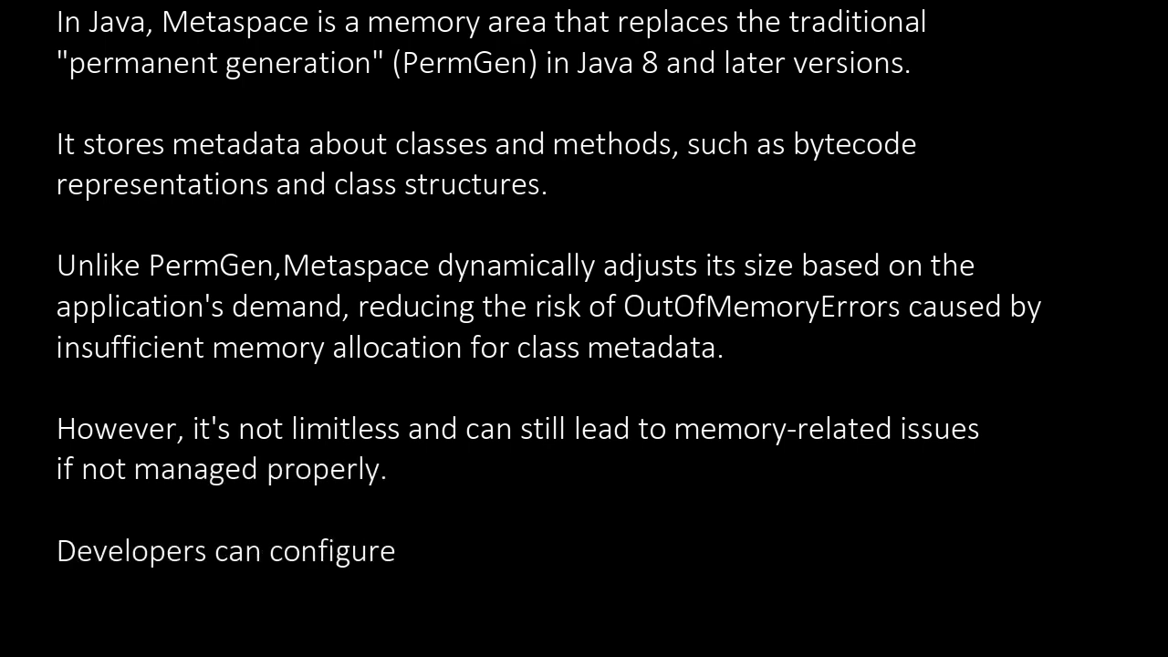
pyautogui.write('Metaspace size and mon')
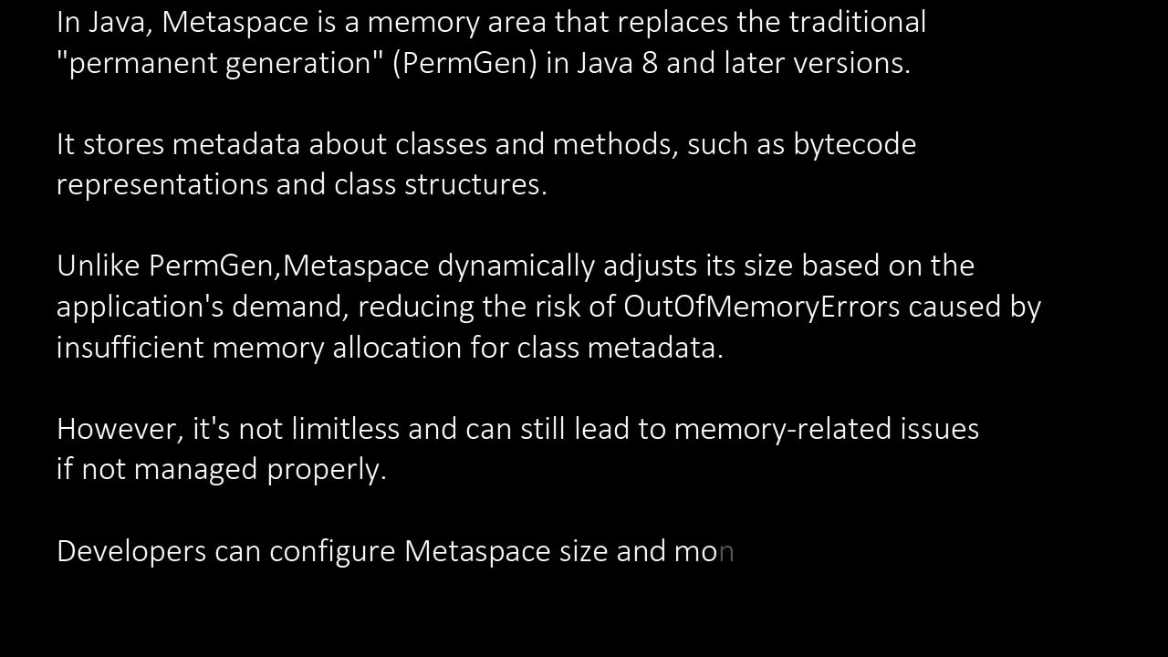
pyautogui.write('itor its usage to opti')
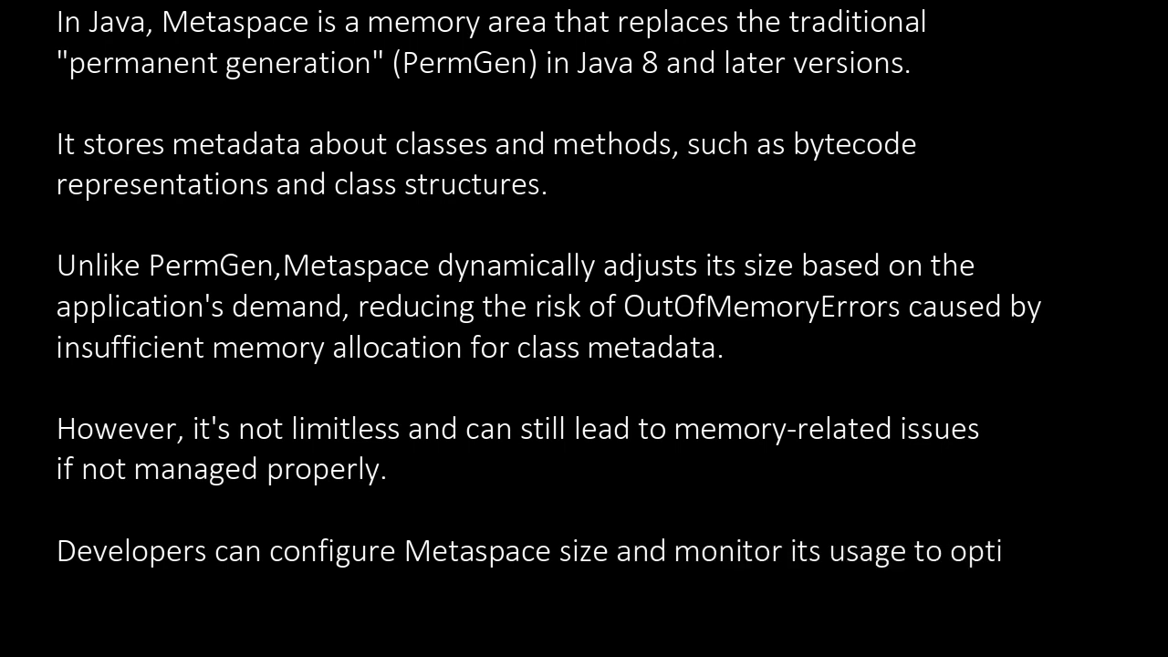